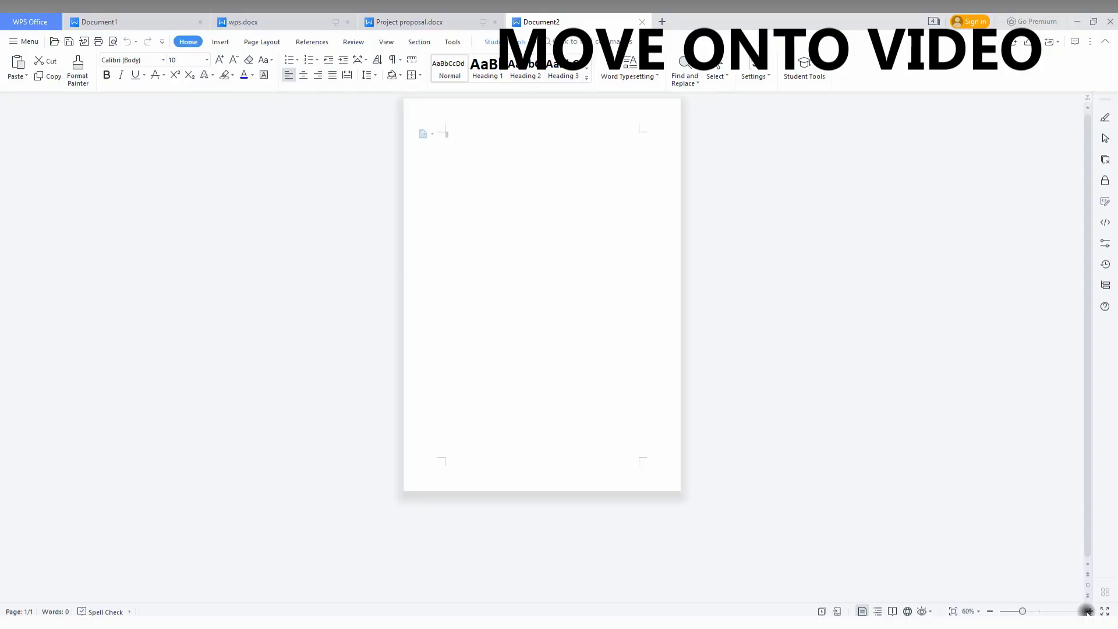
{"action": "mouse_move", "coordinate": [545, 540]}
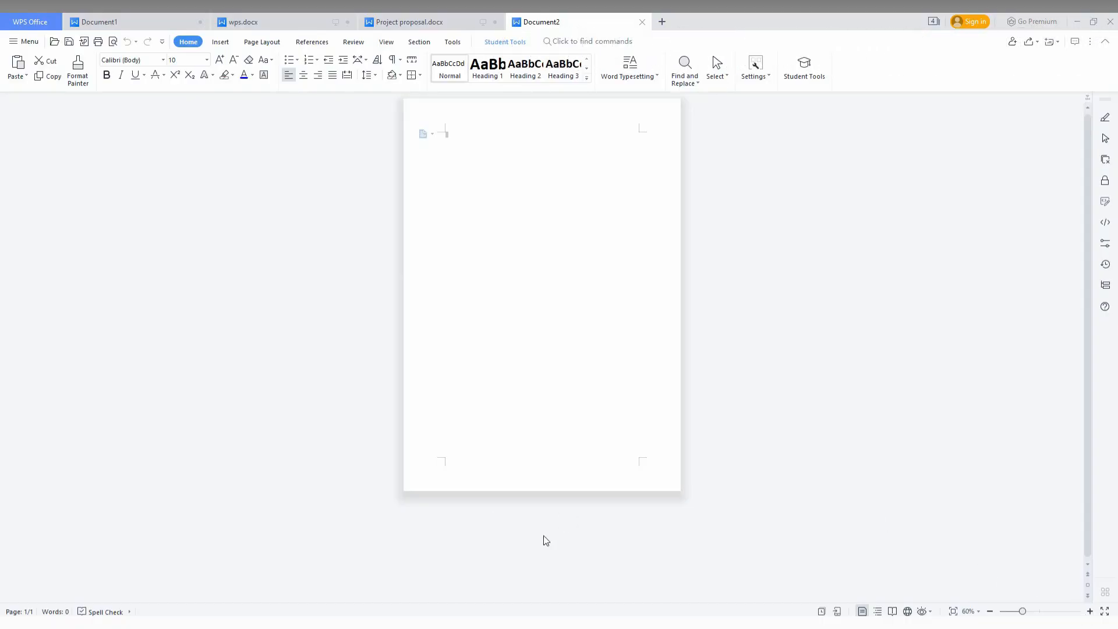
- Tick the Ruler option under View for Document2
{"action": "left_click", "coordinate": [1088, 611]}
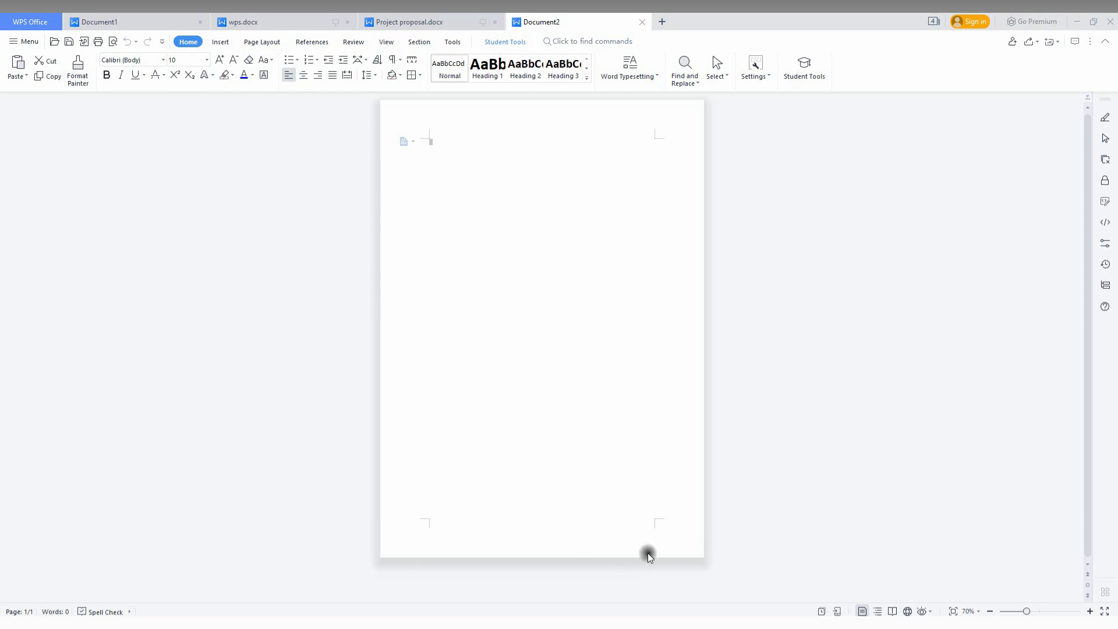
{"action": "mouse_move", "coordinate": [415, 357]}
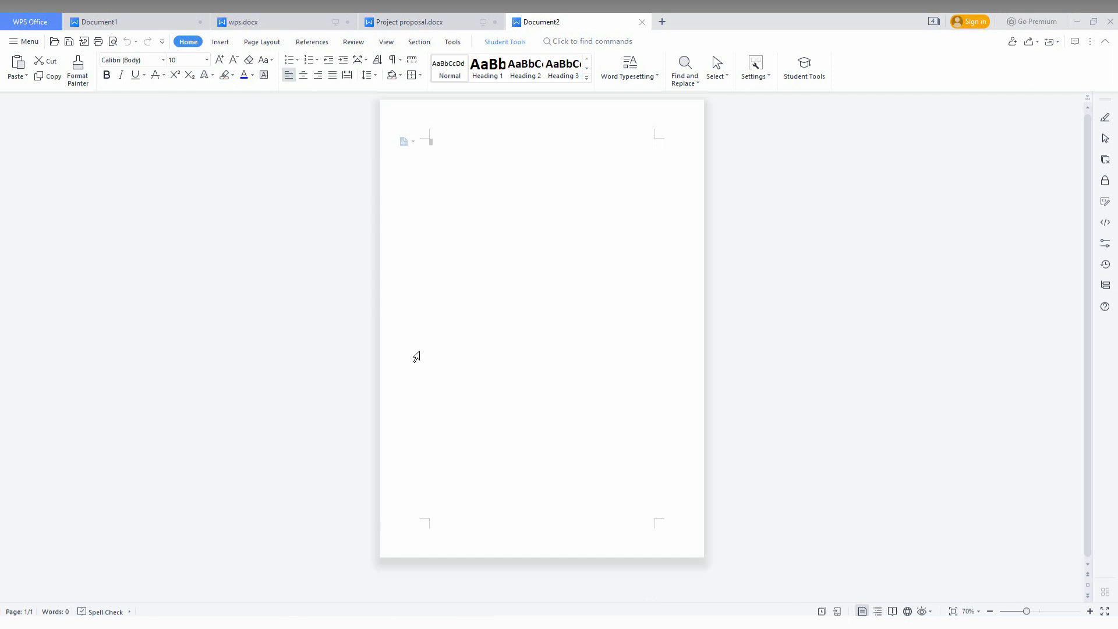
{"action": "mouse_move", "coordinate": [158, 122]}
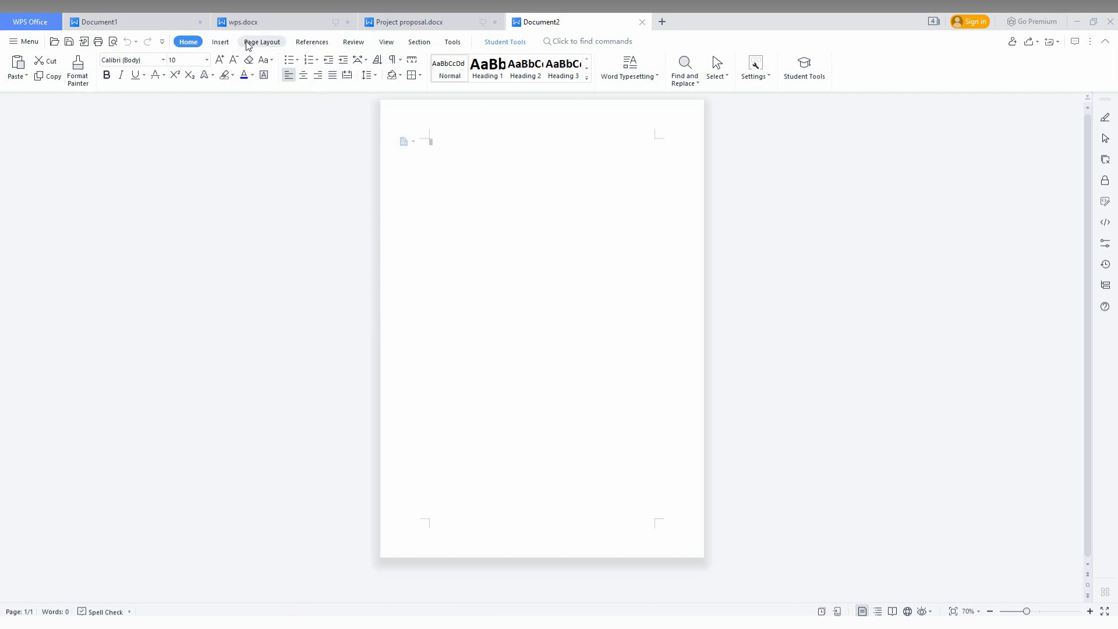
{"action": "left_click", "coordinate": [386, 42]}
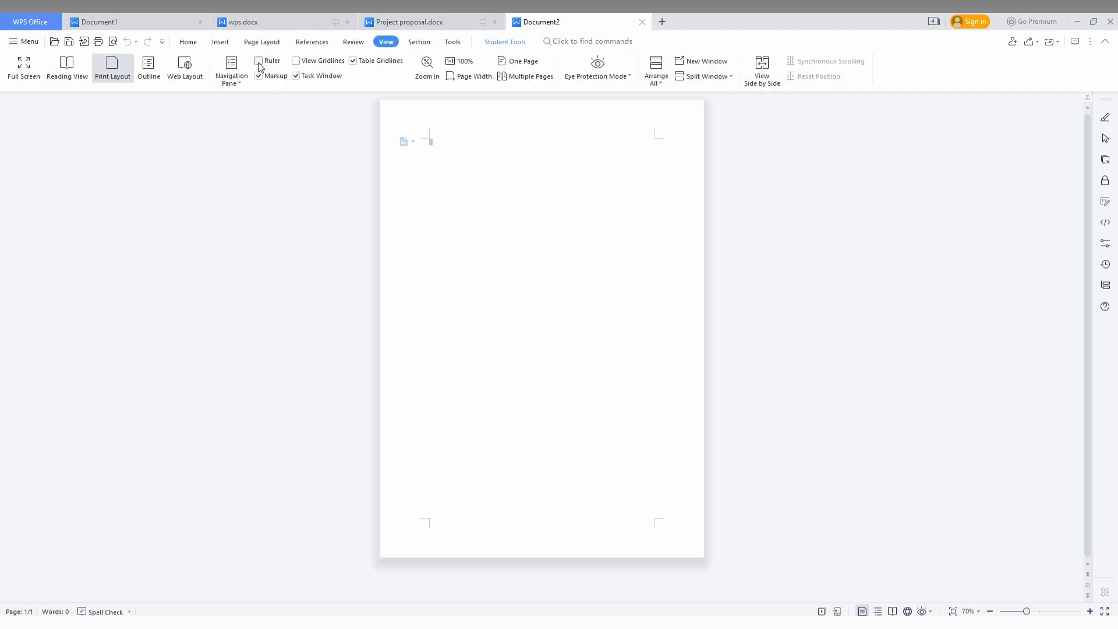
{"action": "left_click", "coordinate": [259, 60]}
{"action": "type", "text": "TGFGFHJFGHYFGHGHJKG"}
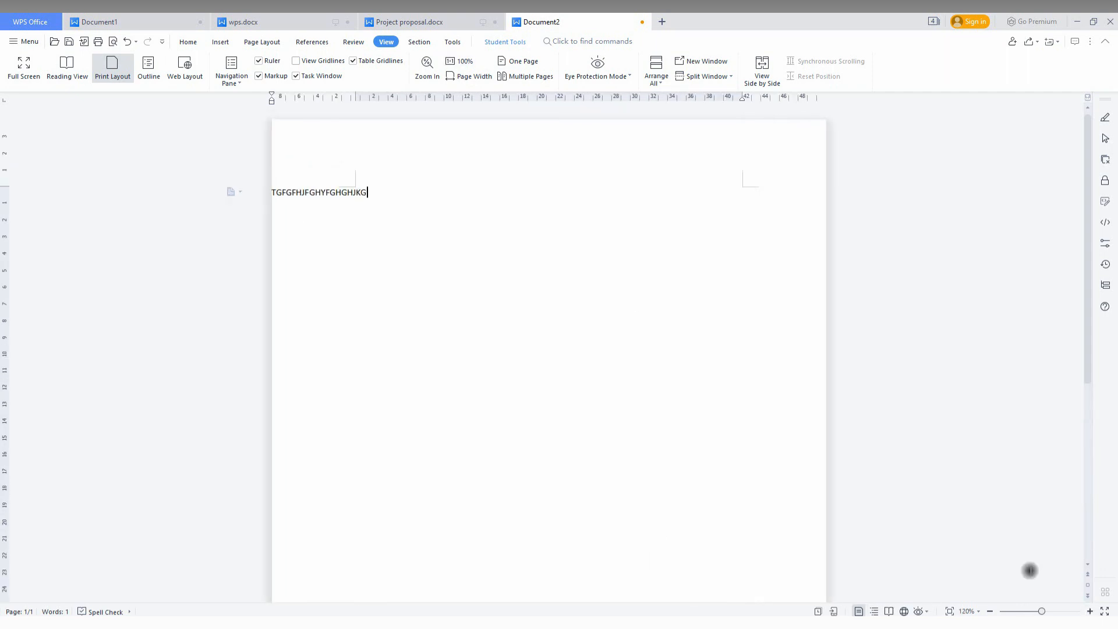
{"action": "mouse_move", "coordinate": [8, 192]}
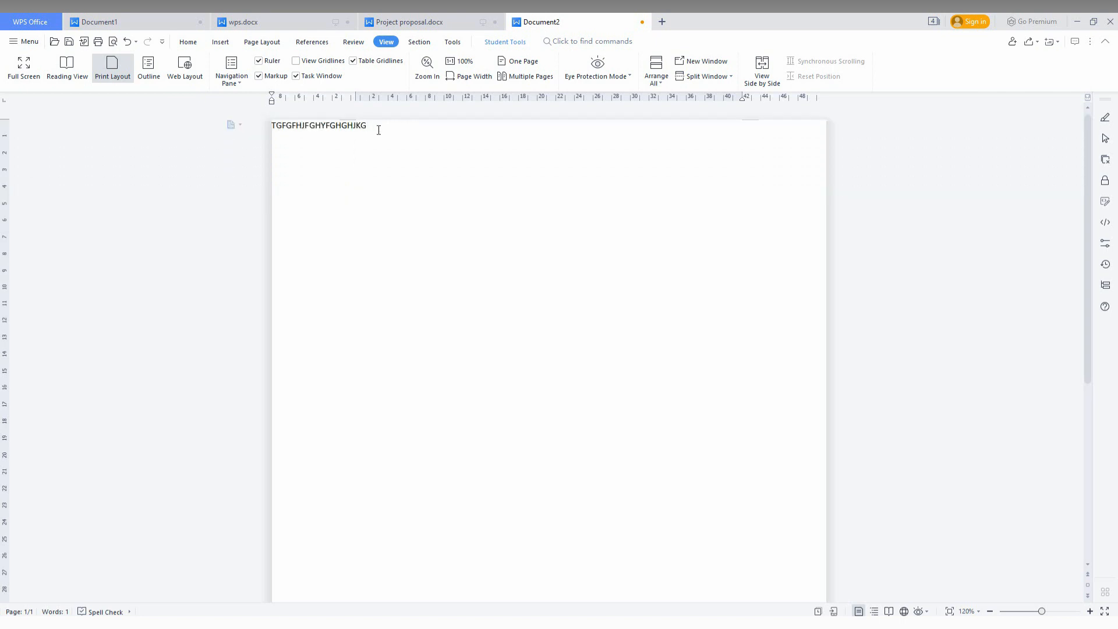
- Type the capital letters 'CFXGBHV' on the zero-margin page and place the cursor in the text
{"action": "type", "text": "CFXGBHVVVVGHBBBBBBBBBBBBBBBBBBBBBBBBBBBBBBBBBBBBBBBBBBBBBBBBBBBBBBBBBBBBBBBBBBBBBBBBBB"}
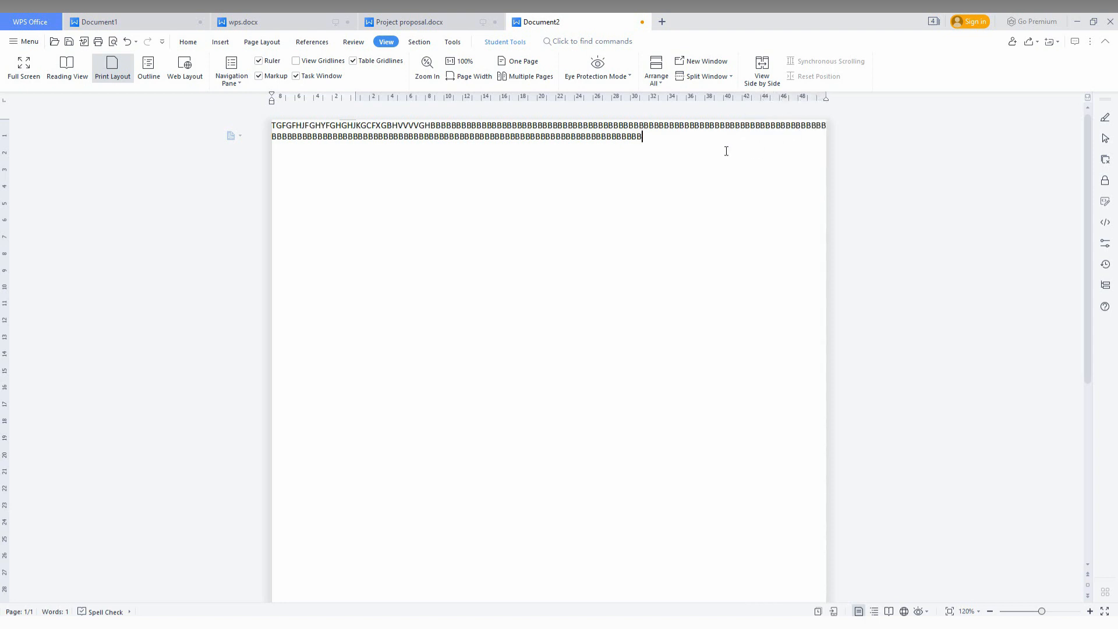
{"action": "left_click", "coordinate": [992, 611]}
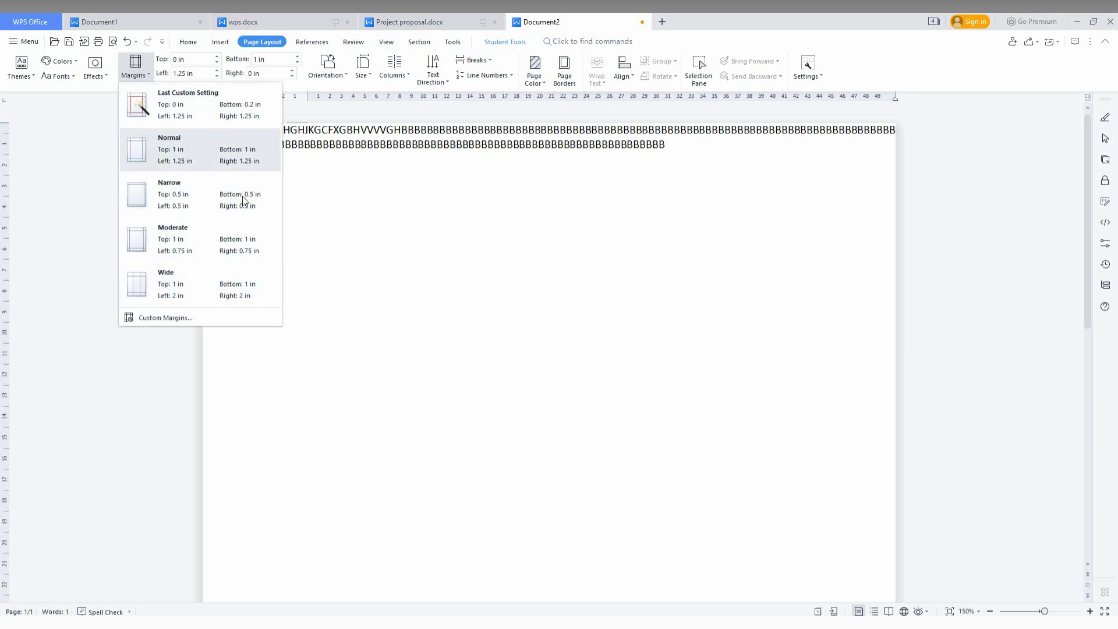
{"action": "mouse_move", "coordinate": [185, 320]}
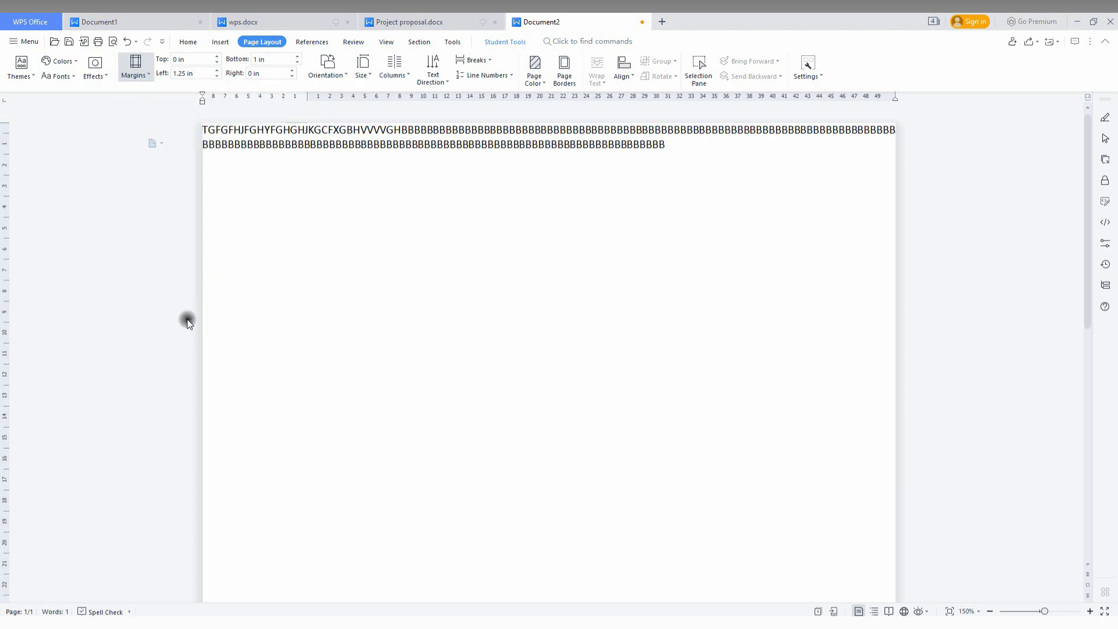
{"action": "left_click", "coordinate": [134, 66]}
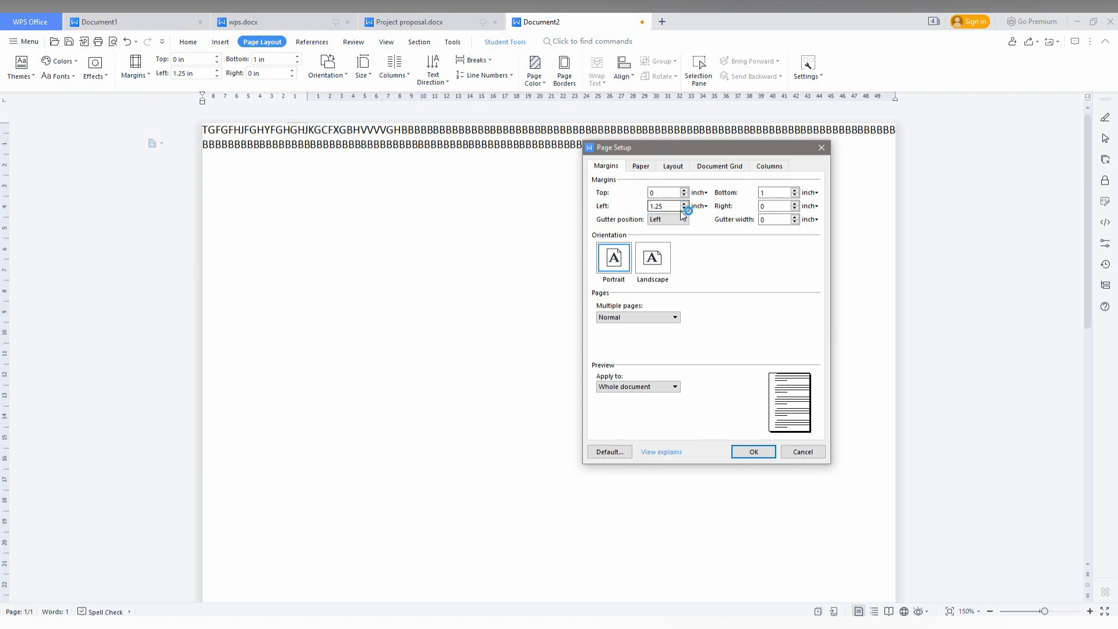
{"action": "left_click", "coordinate": [672, 166]}
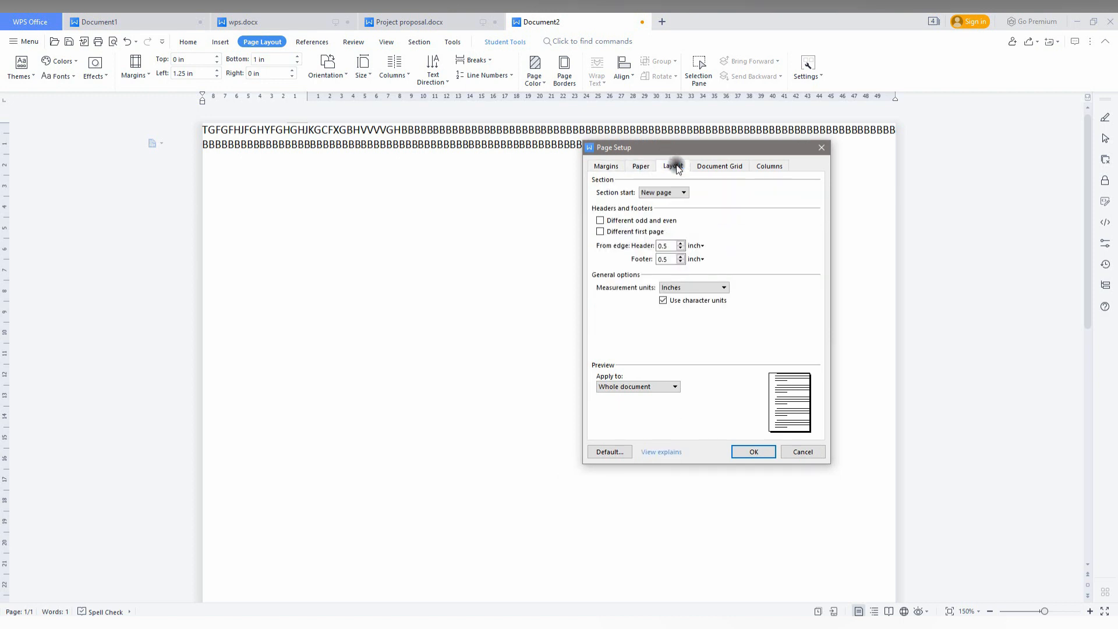
{"action": "left_click", "coordinate": [606, 166]}
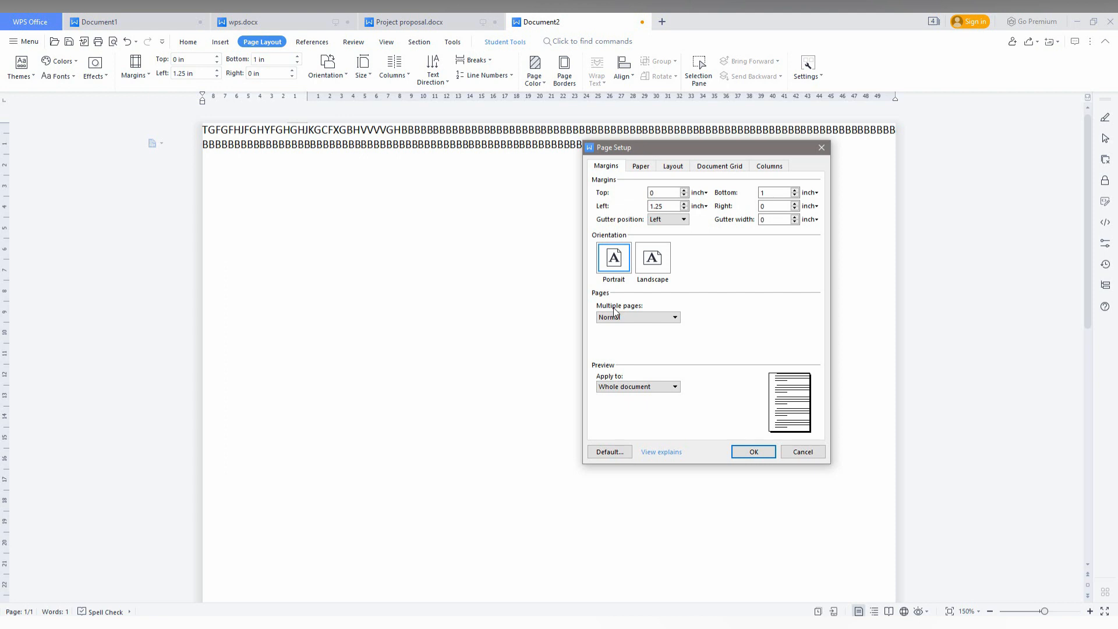
{"action": "left_click", "coordinate": [753, 452]}
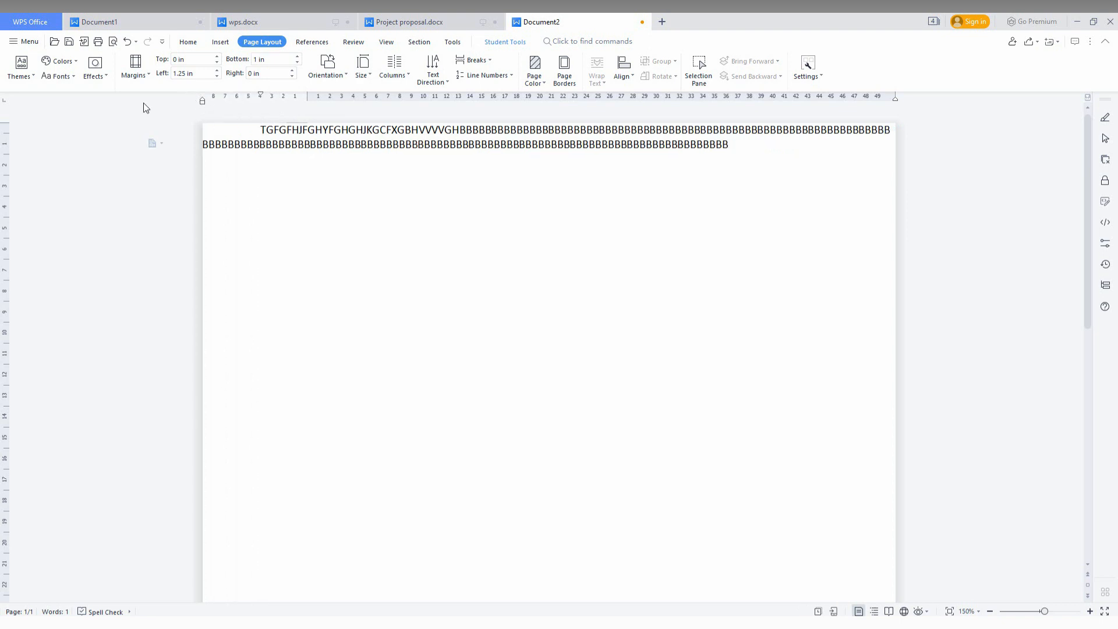
{"action": "mouse_move", "coordinate": [300, 102]}
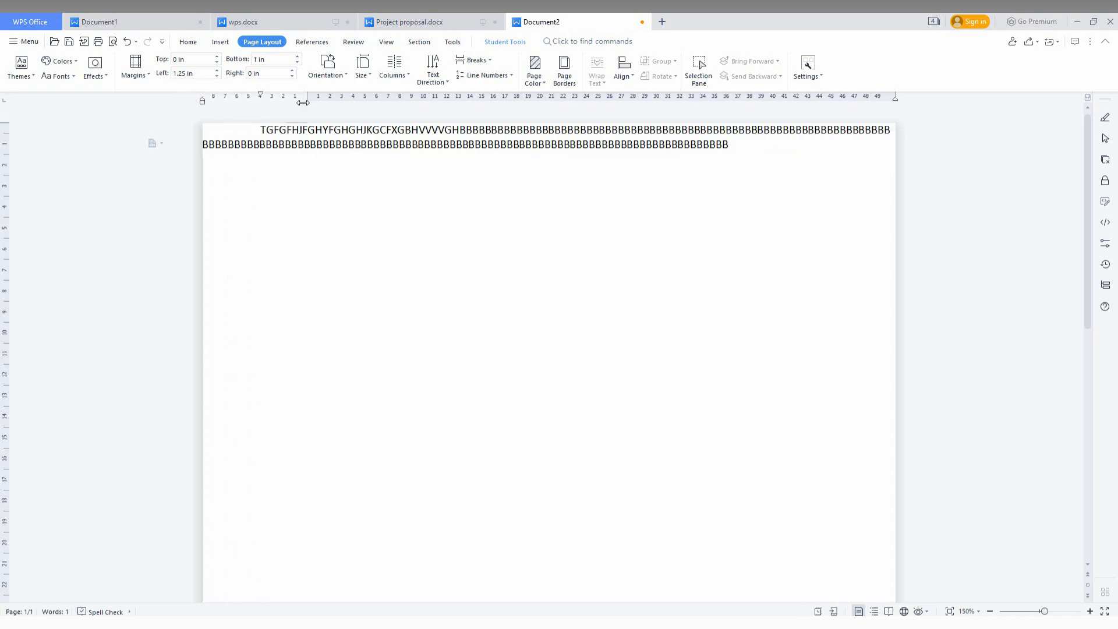